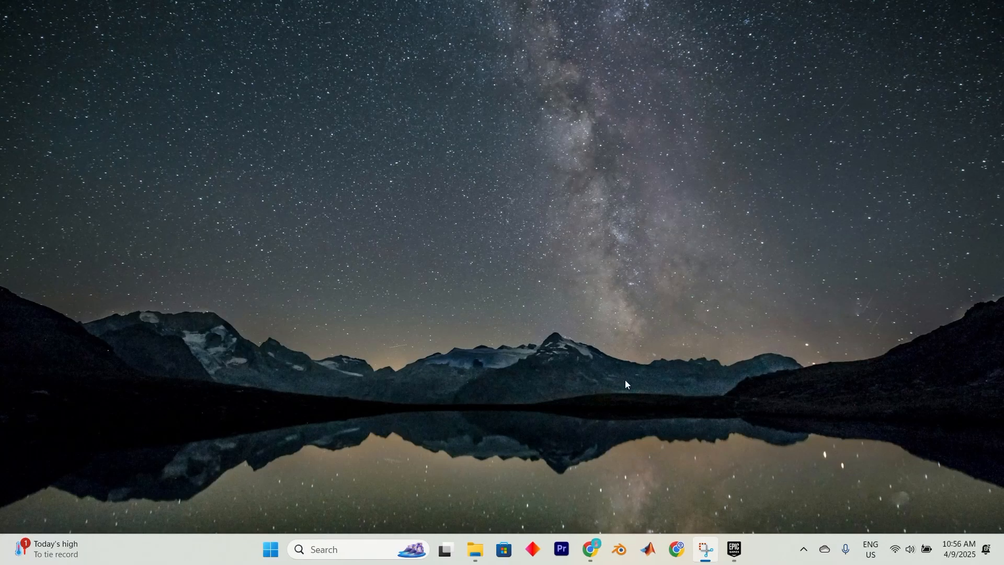
# - Launch Epic Games Launcher from the taskbar to reach the Store page
pyautogui.click(734, 555)
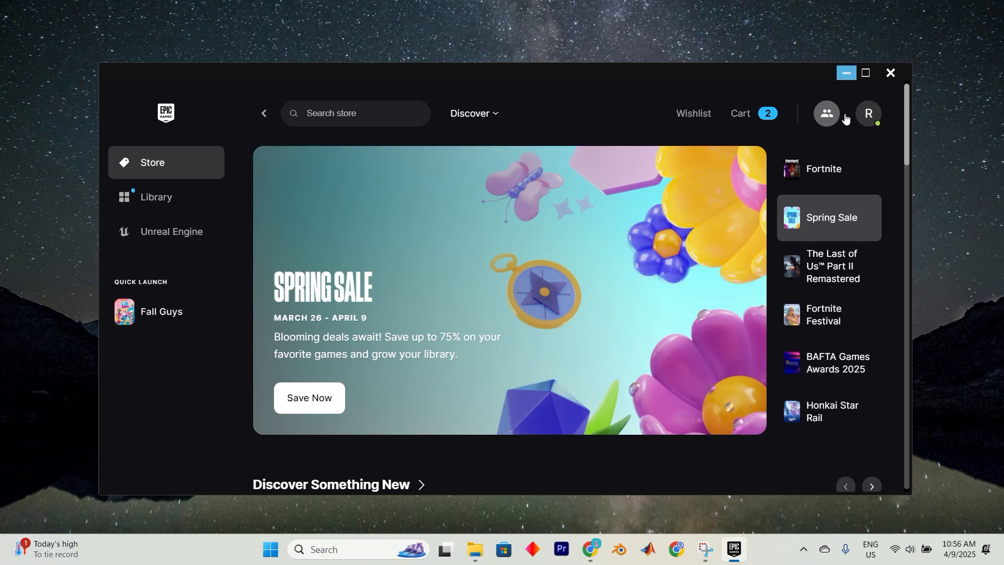
pyautogui.moveTo(852, 118)
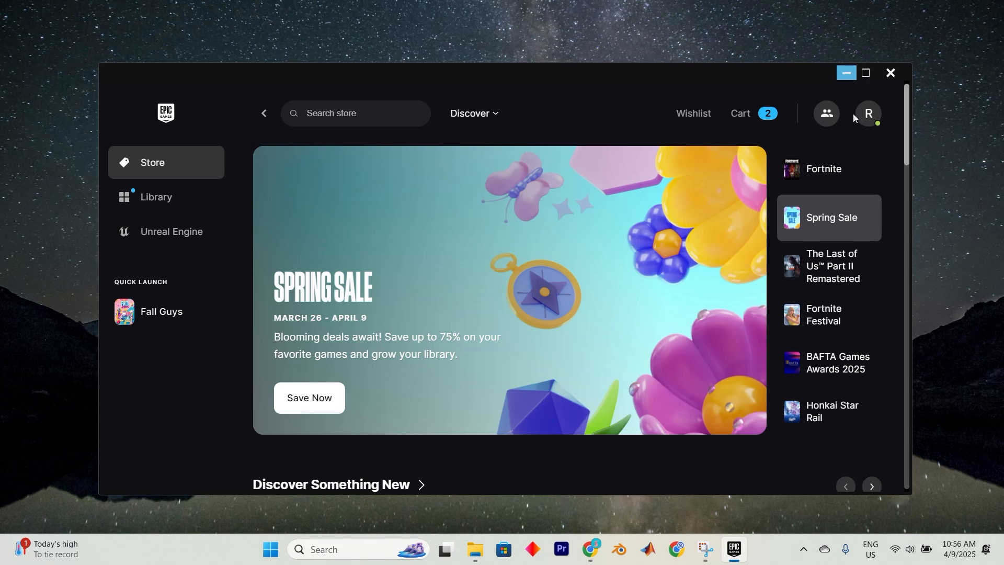
# - Open Settings from the account menu and scroll down to Manage Games
pyautogui.click(868, 114)
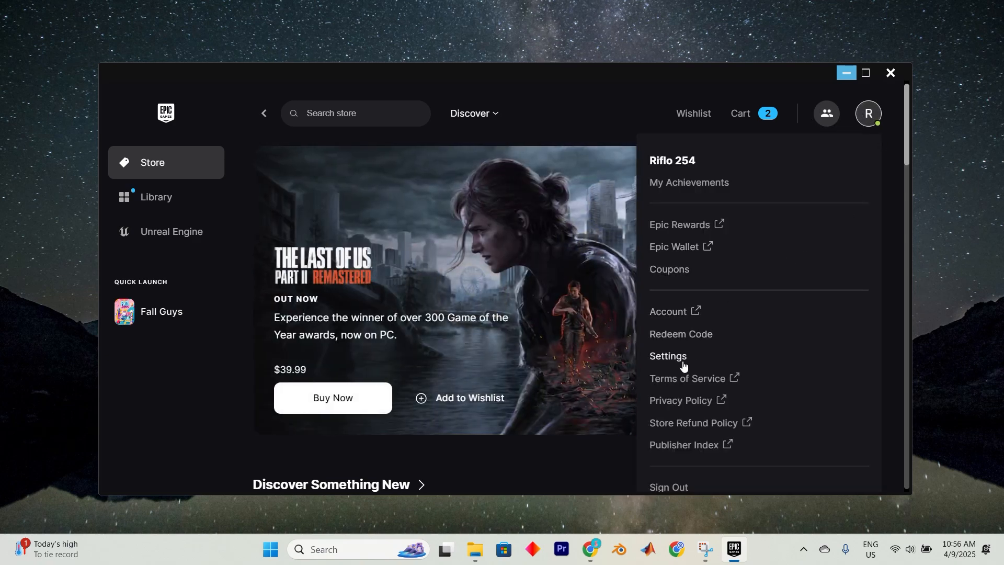
pyautogui.click(668, 356)
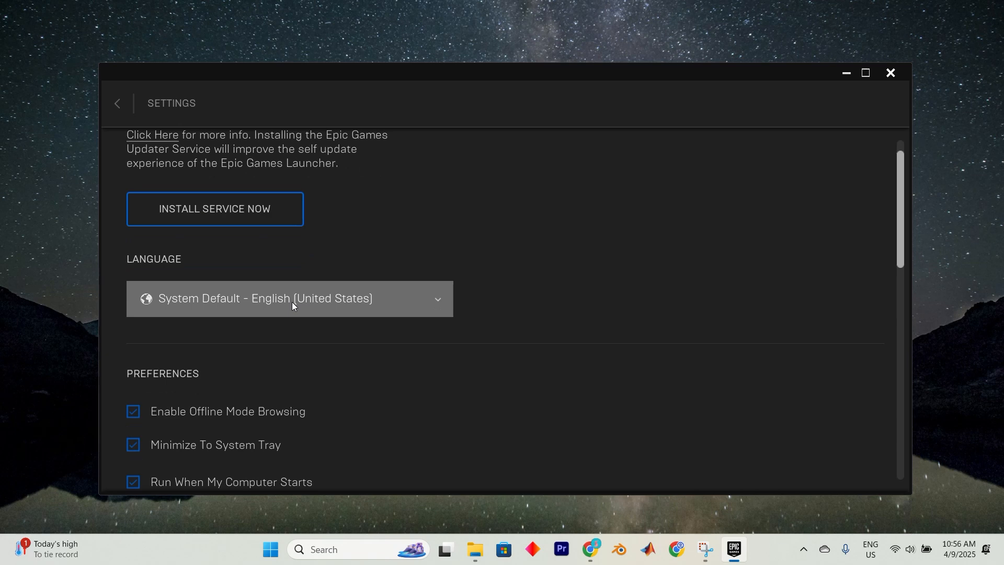
pyautogui.scroll(-3)
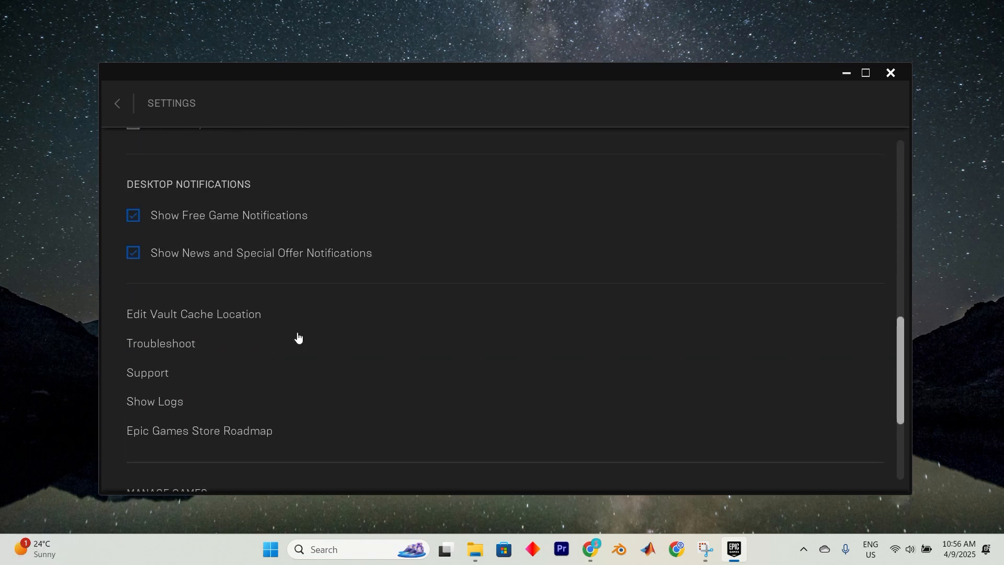
pyautogui.scroll(-3)
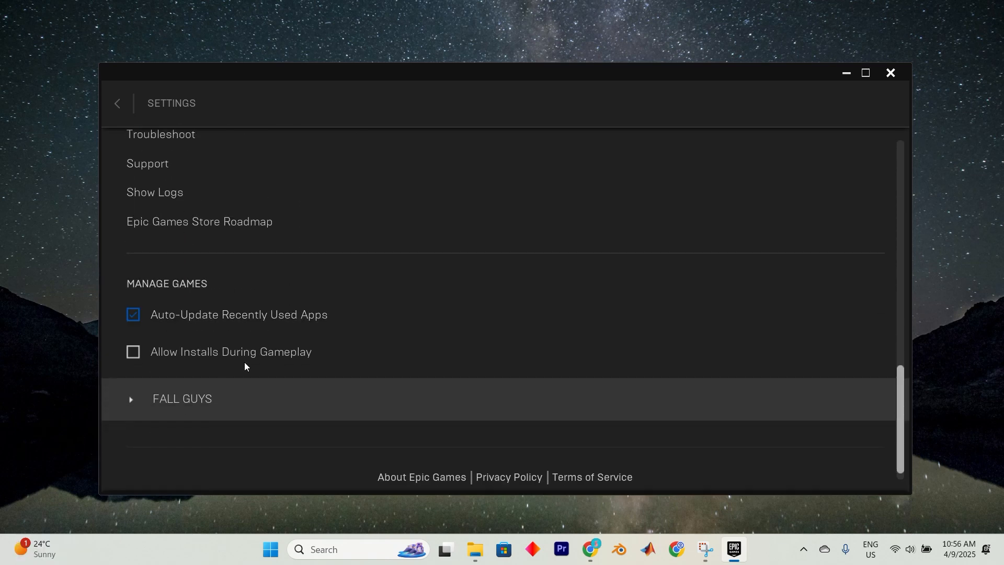
pyautogui.scroll(-3)
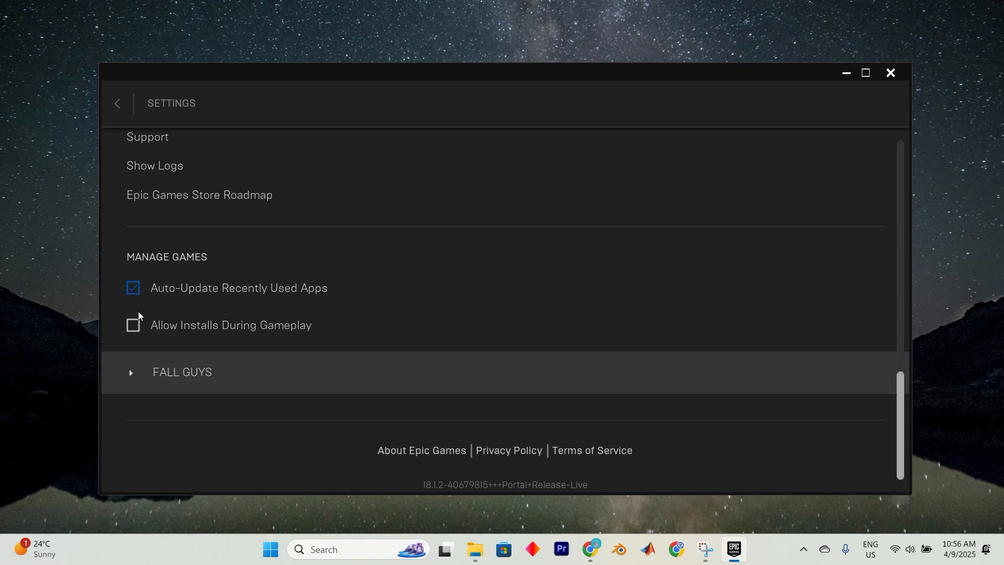
# - Expand Fall Guys, enable Additional Command Line Arguments, and enter 'crossplay'
pyautogui.click(131, 372)
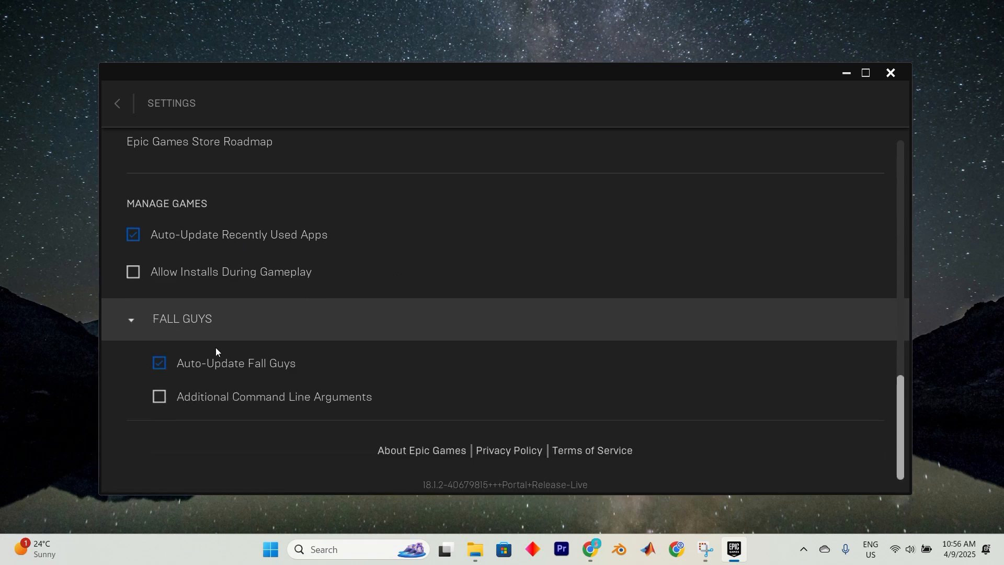
pyautogui.click(160, 396)
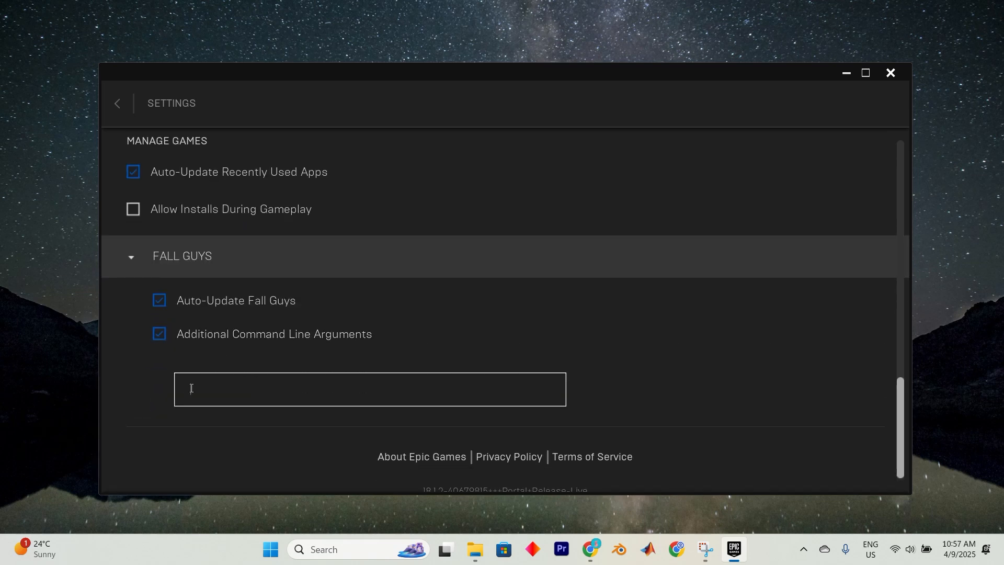
pyautogui.write('crossplay')
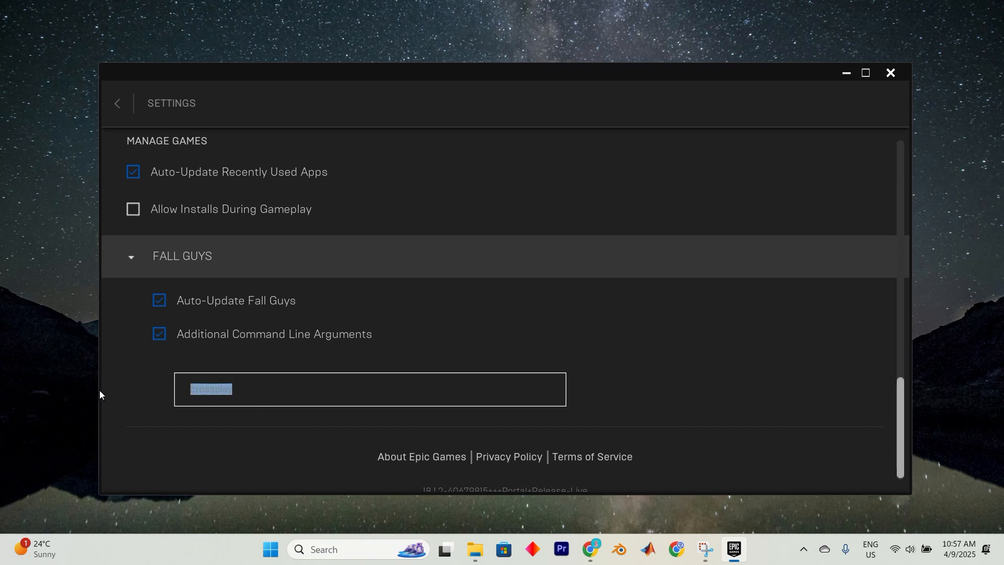
pyautogui.click(285, 389)
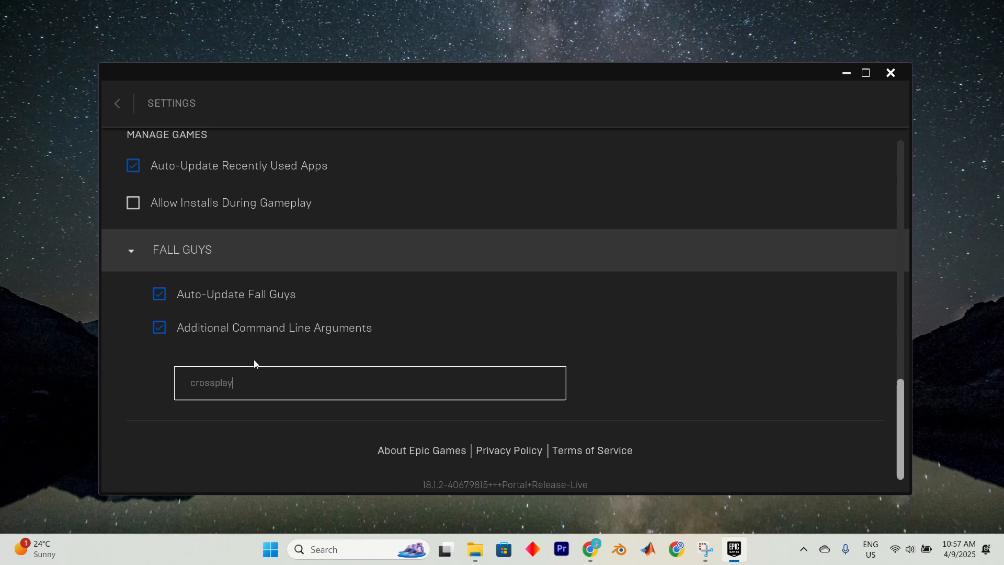
pyautogui.moveTo(159, 327)
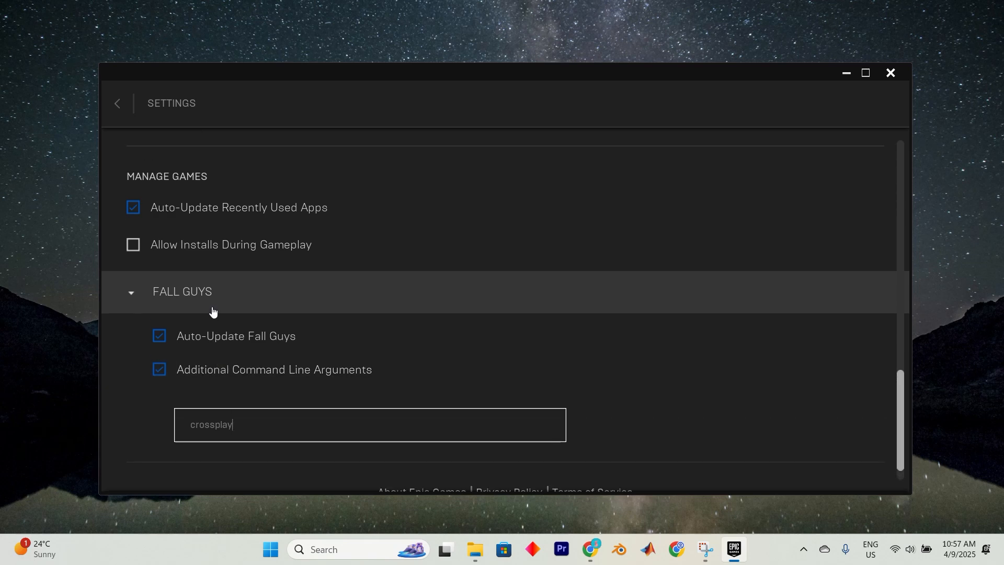
pyautogui.scroll(-3)
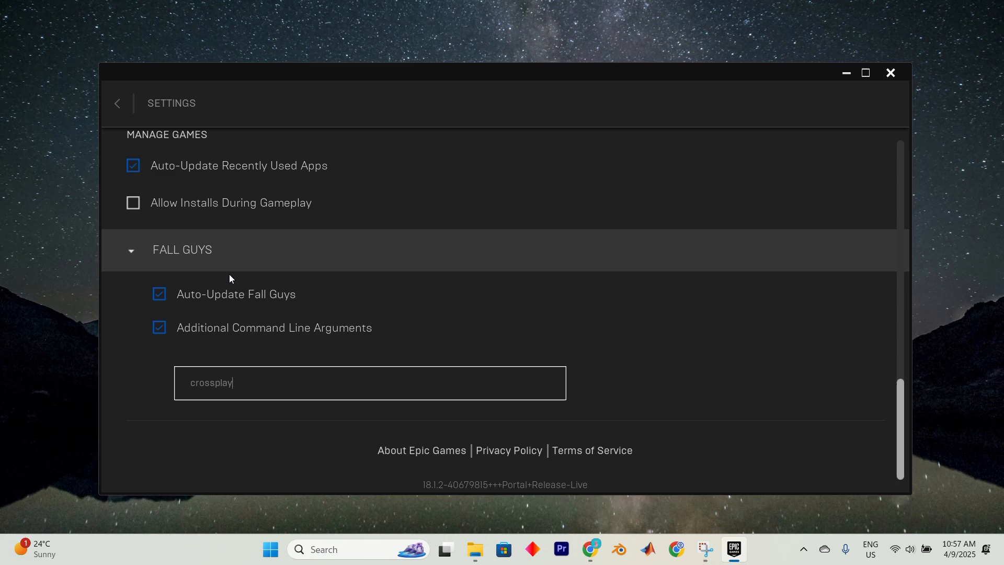
pyautogui.moveTo(235, 274)
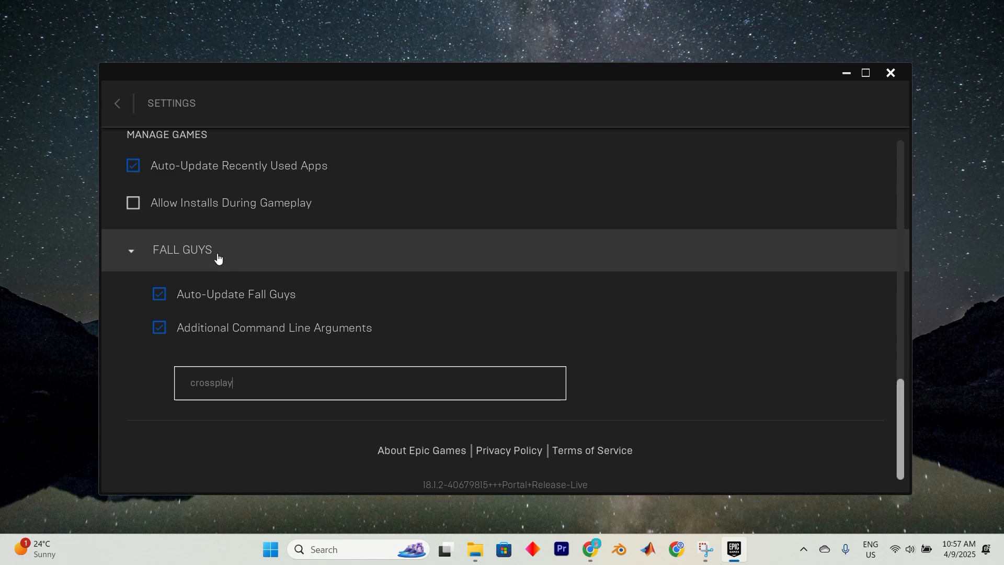
pyautogui.moveTo(222, 267)
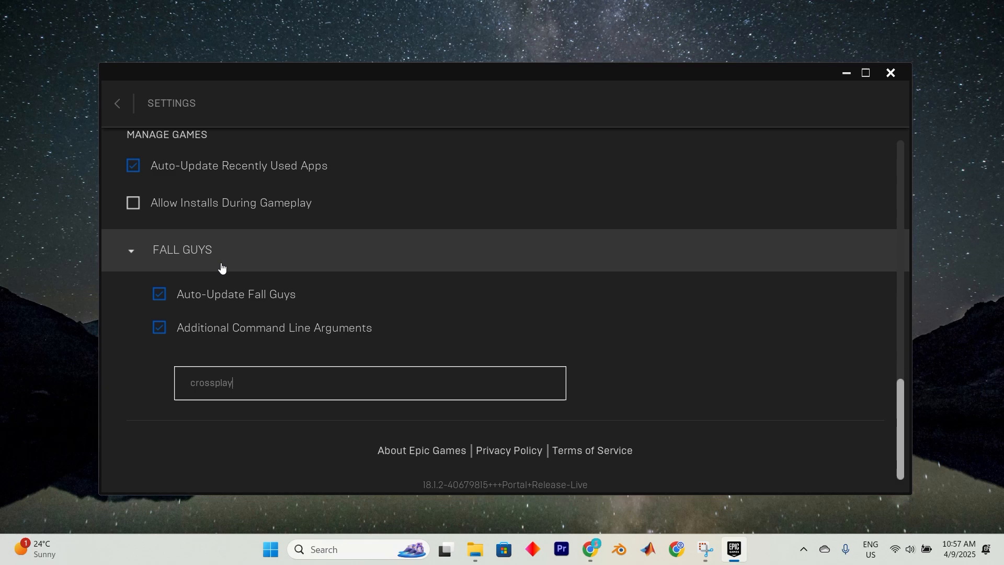
pyautogui.scroll(3)
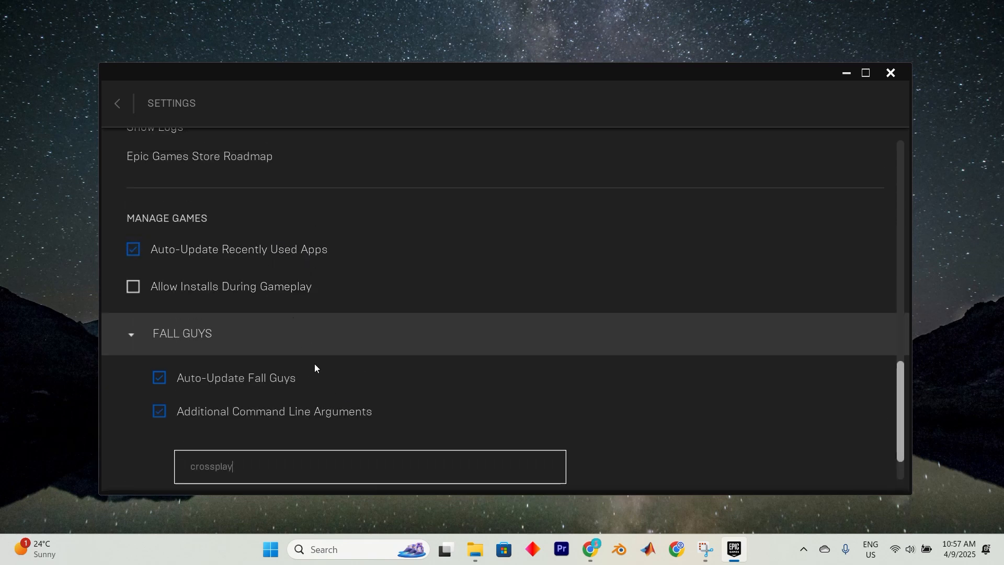
pyautogui.moveTo(346, 481)
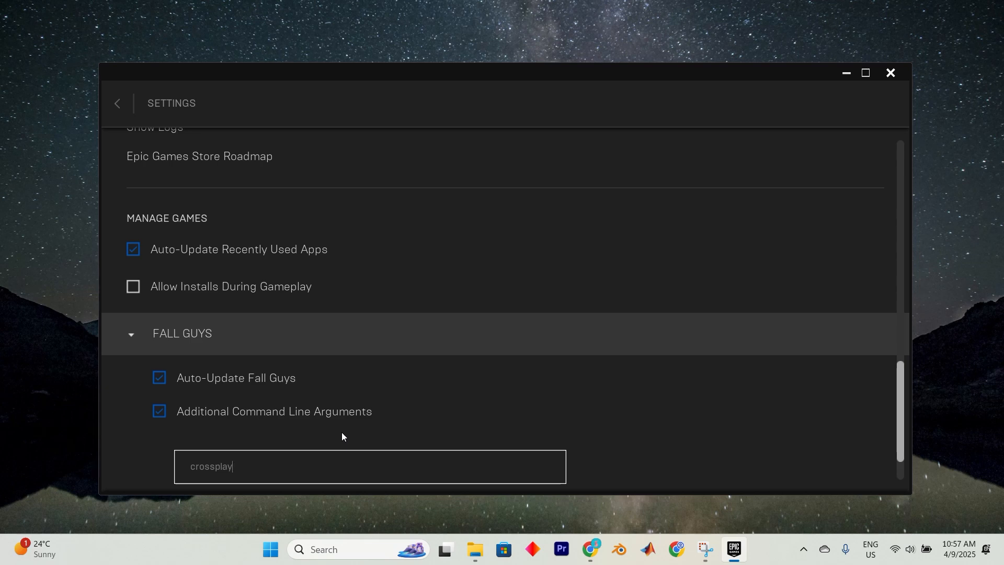
pyautogui.scroll(3)
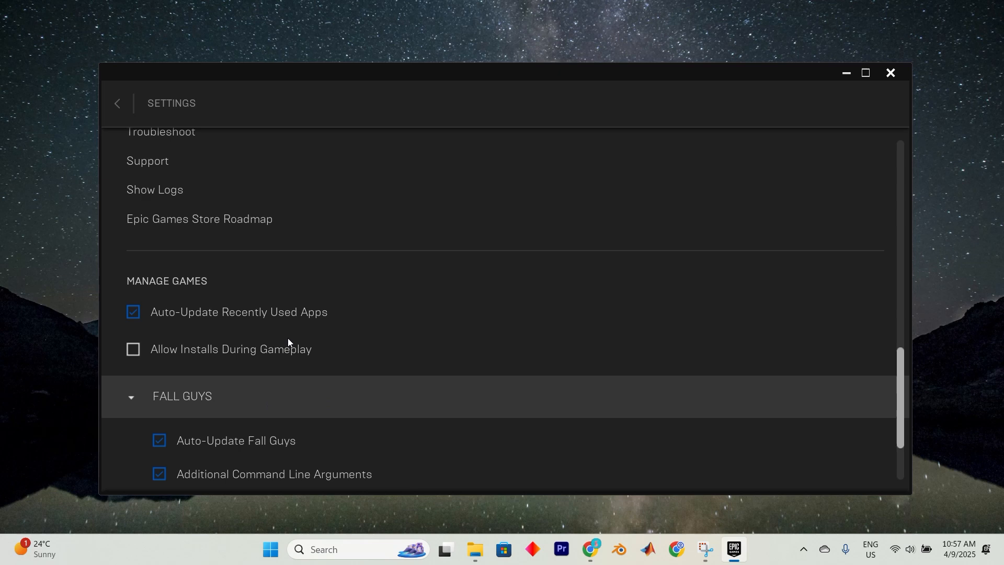
pyautogui.scroll(3)
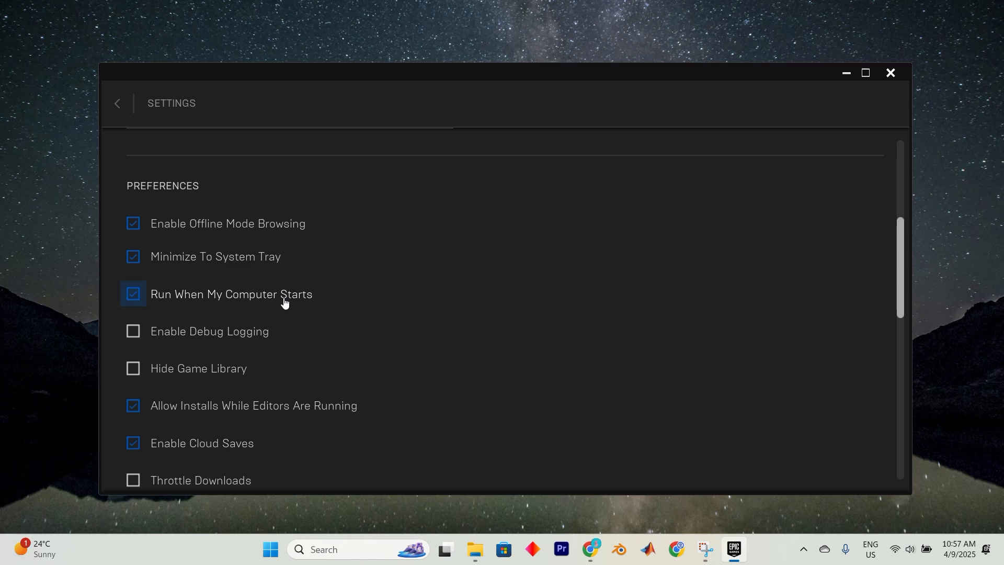
pyautogui.moveTo(278, 305)
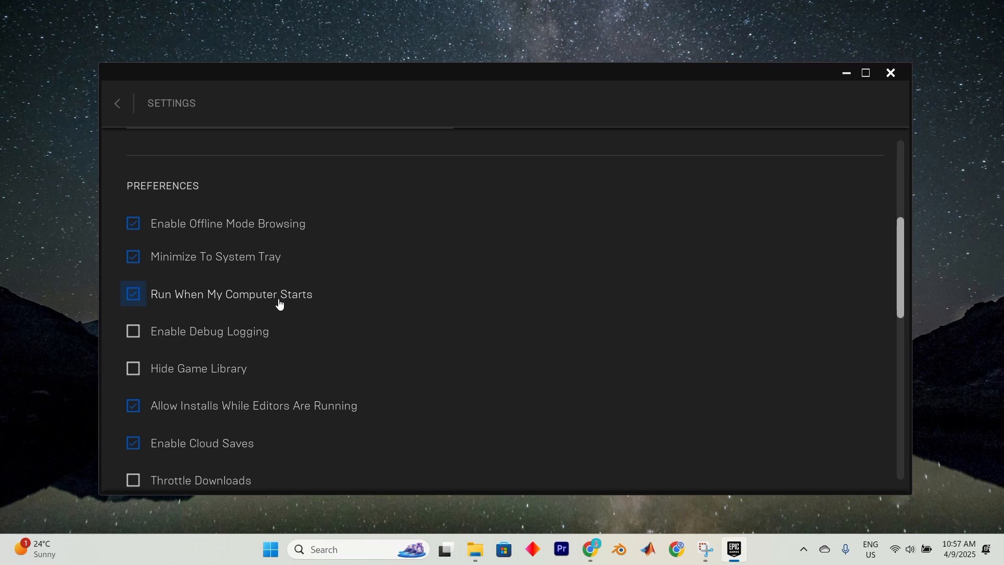
pyautogui.moveTo(308, 380)
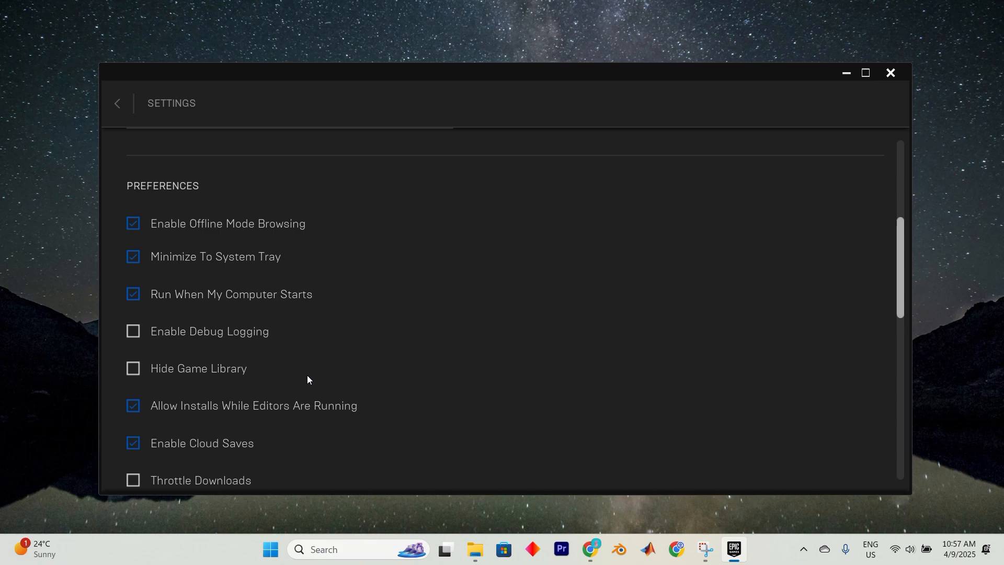